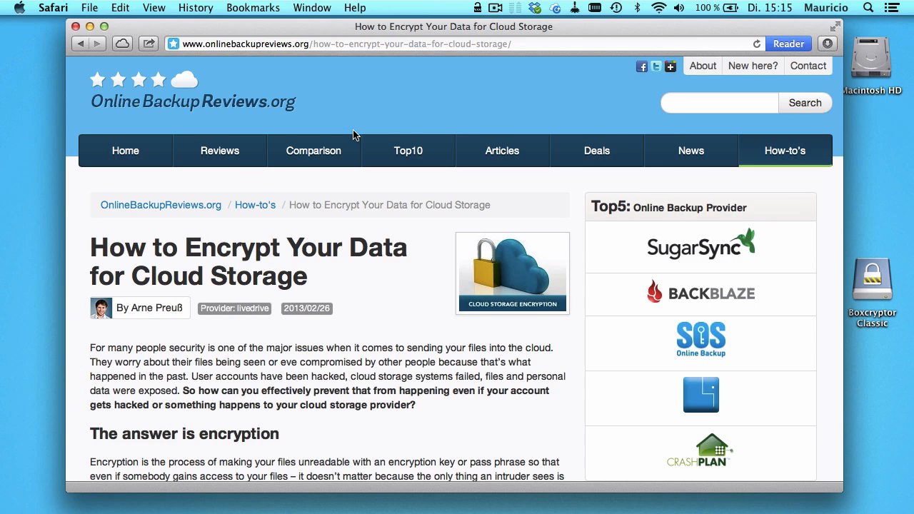
mouse_move(379, 277)
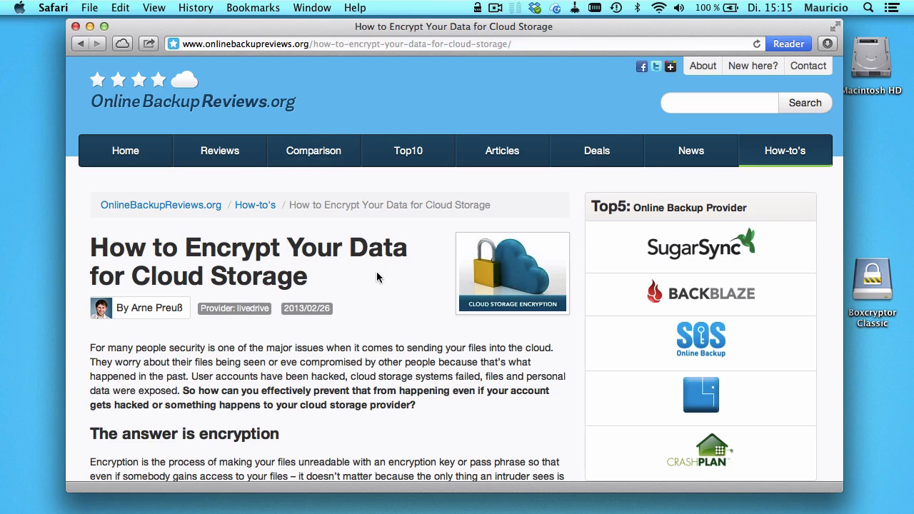
Scroll down through the cloud storage encryption article before opening a new tab.
scroll("down", 3)
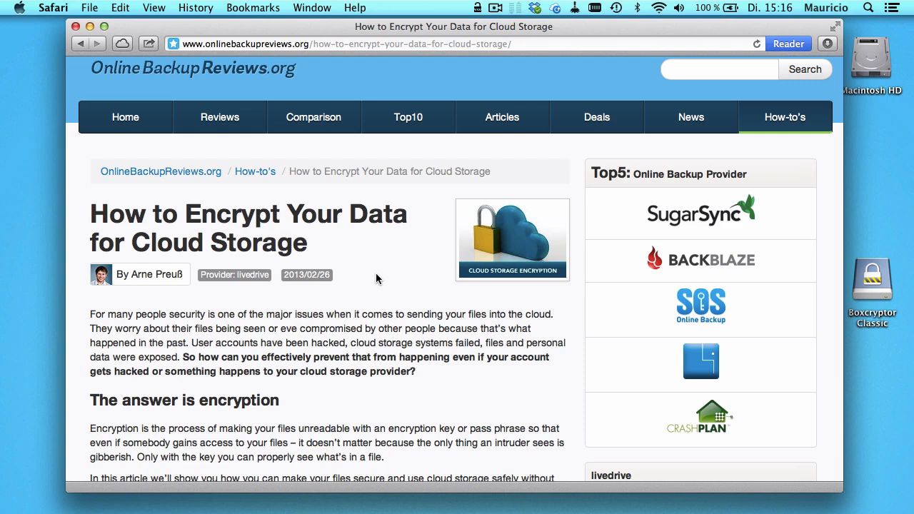
mouse_move(393, 212)
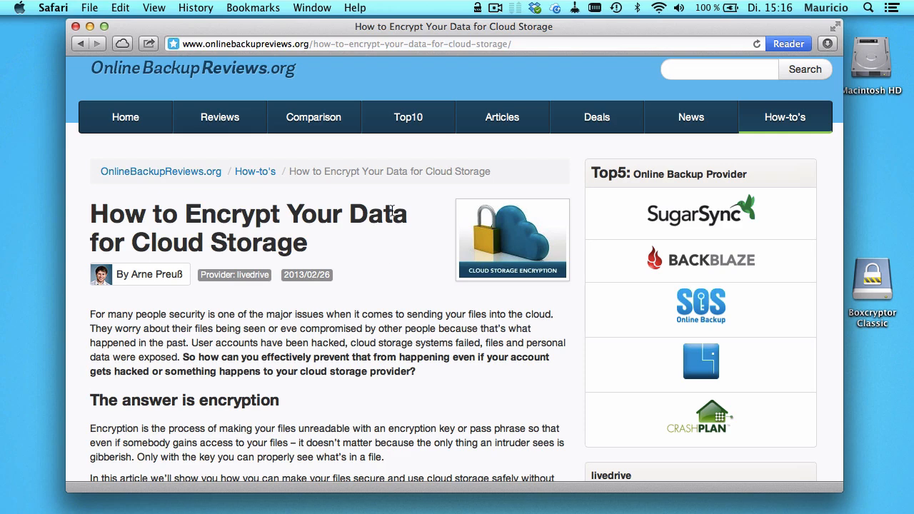
scroll("down", 3)
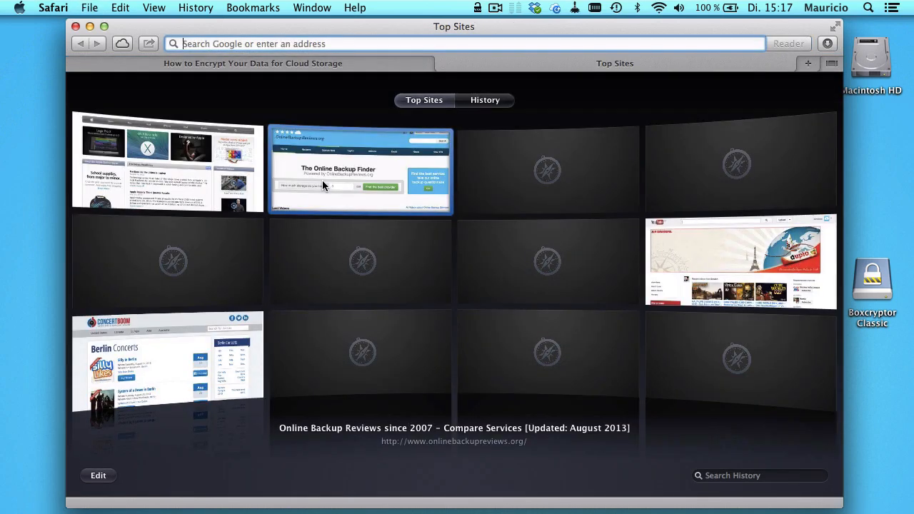
Enter boxcryptor.com in the new tab's address bar.
type("boxcryptor.com")
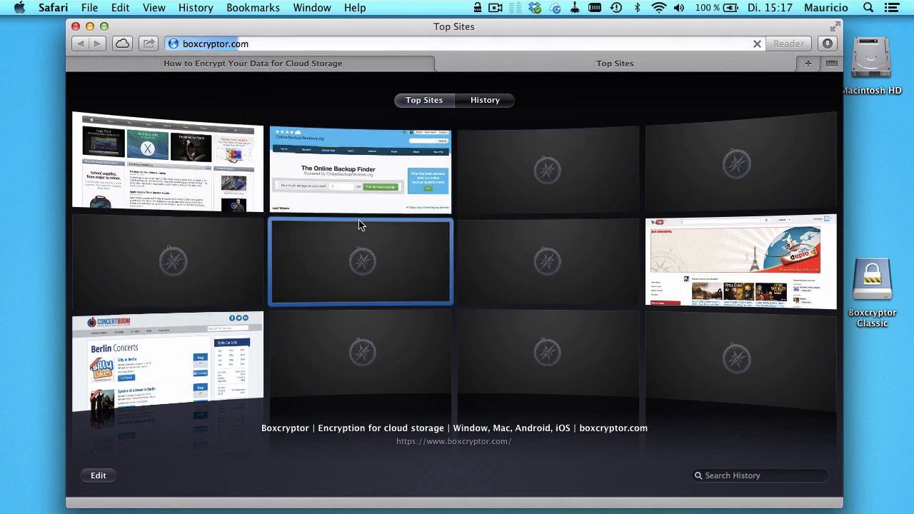
mouse_move(217, 137)
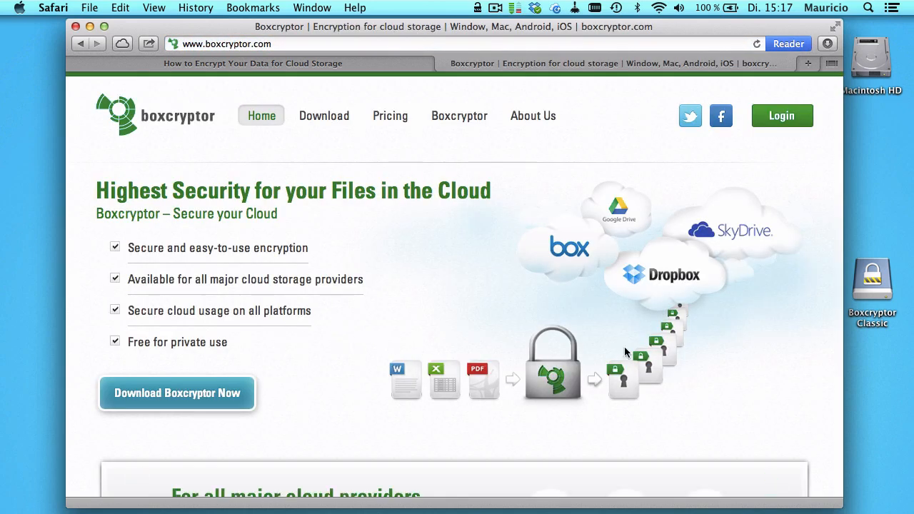
mouse_move(619, 287)
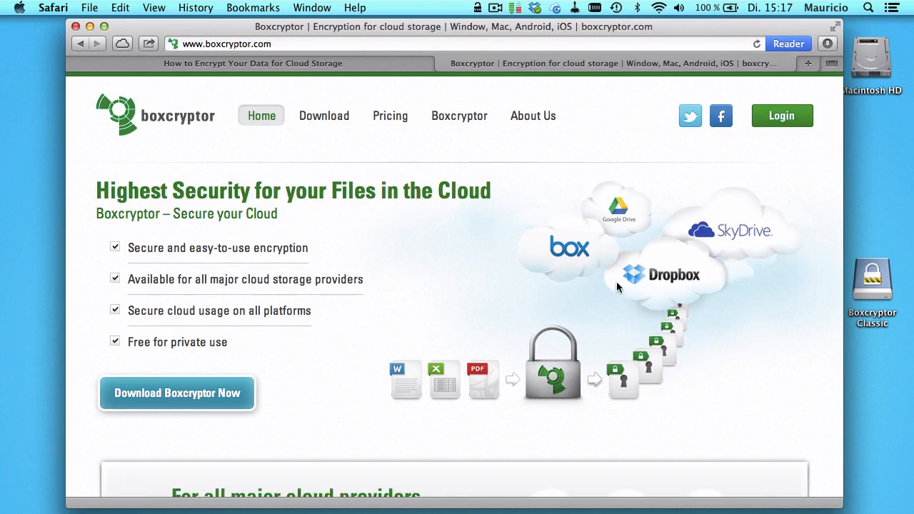
mouse_move(609, 240)
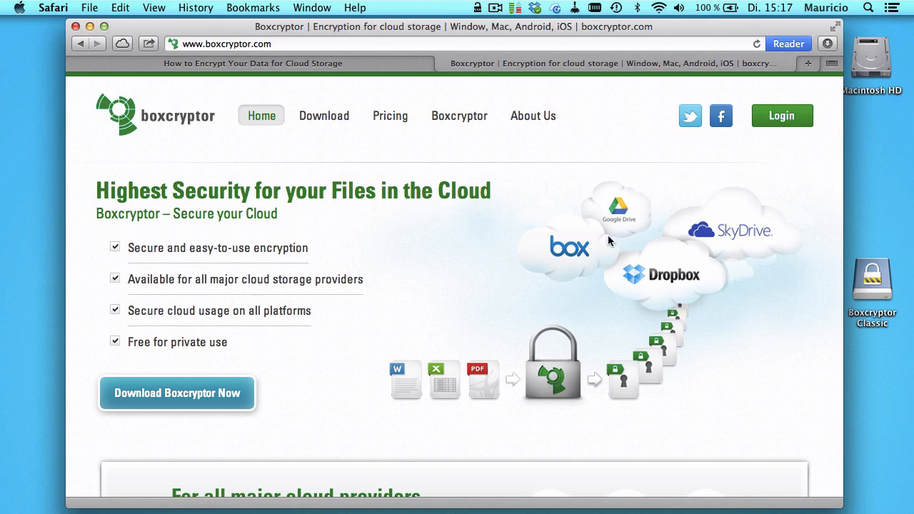
mouse_move(403, 340)
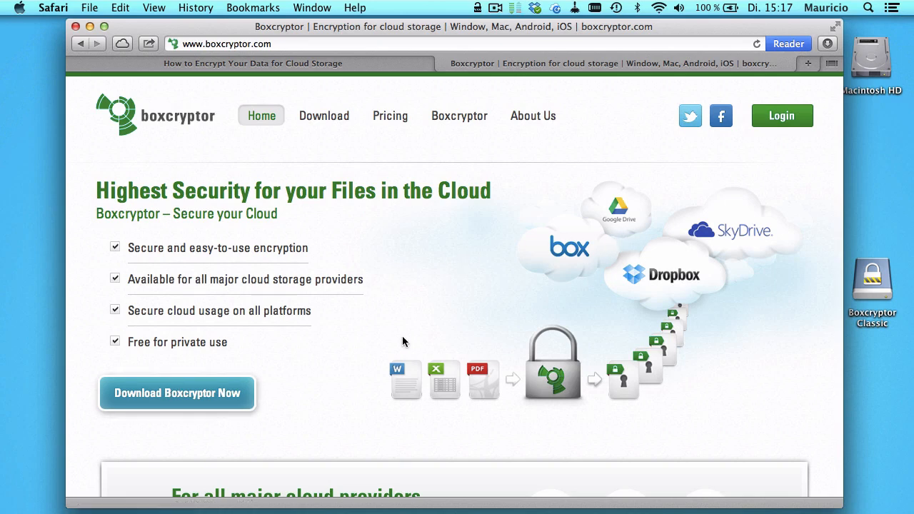
mouse_move(692, 116)
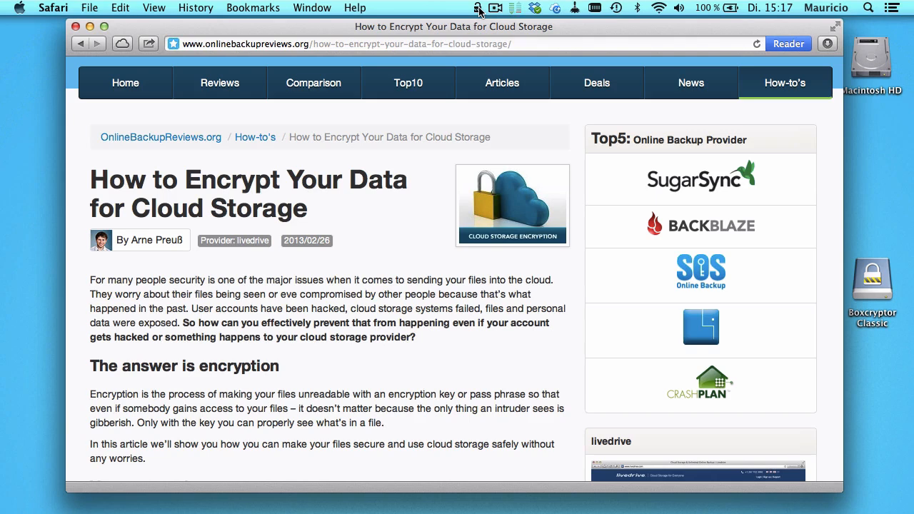
mouse_move(511, 186)
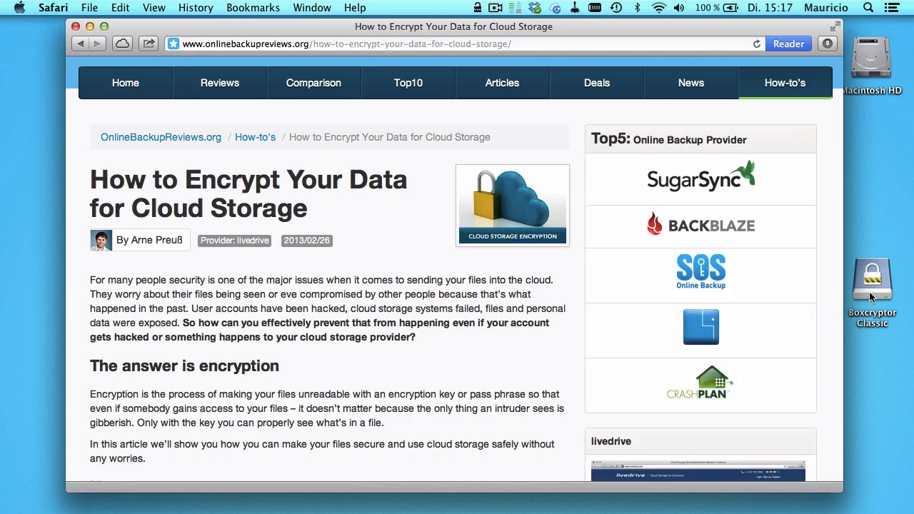
mouse_move(877, 300)
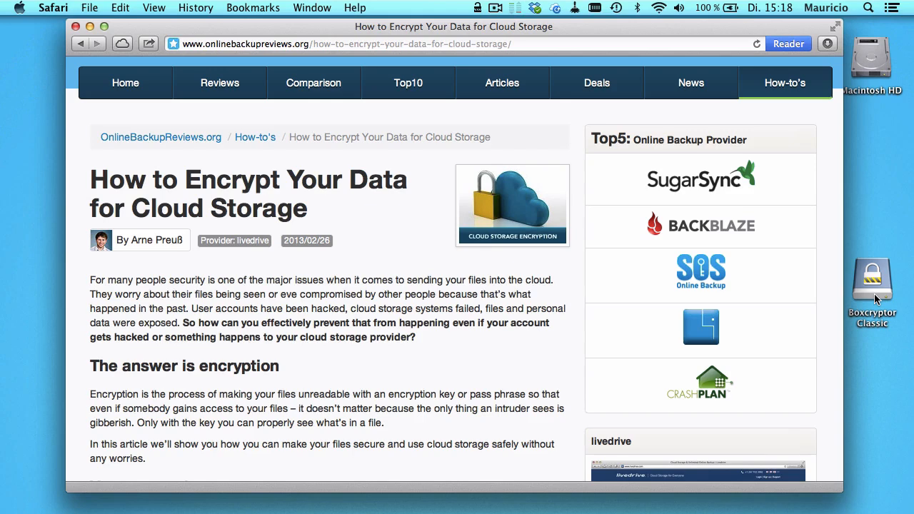
Open the Boxcryptor Classic desktop volume and Quick Look Getting Started.pdf, then dismiss the preview.
left_click(872, 283)
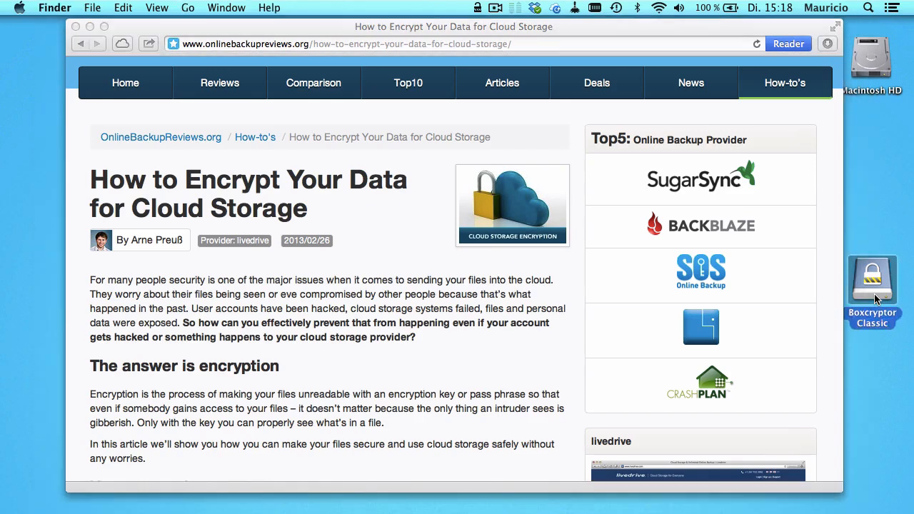
double_click(873, 277)
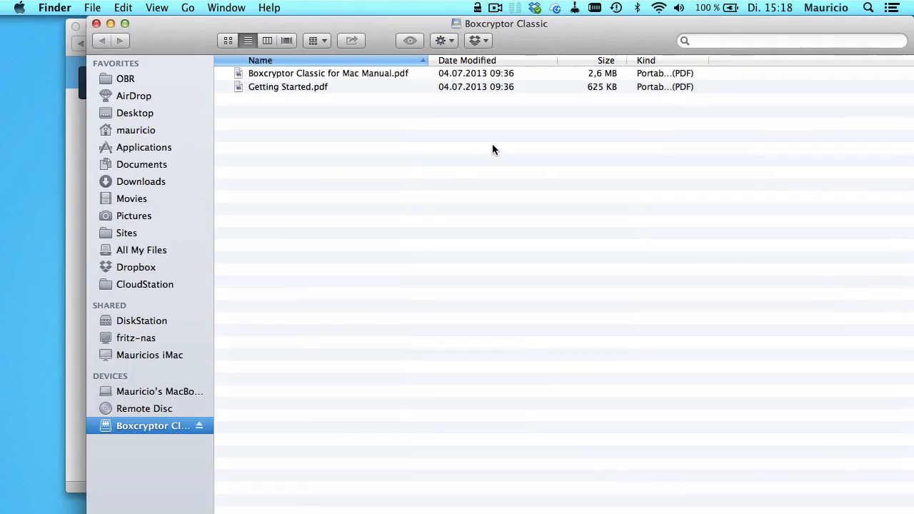
mouse_move(448, 141)
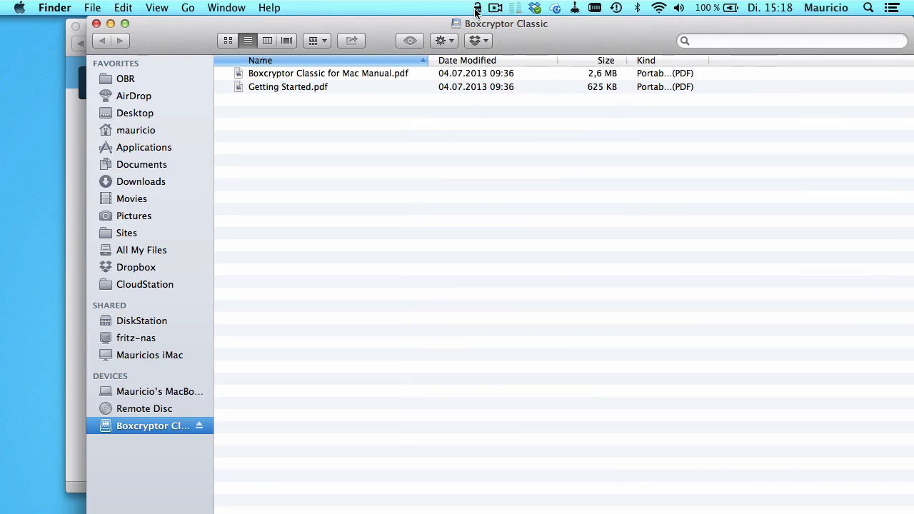
left_click(288, 87)
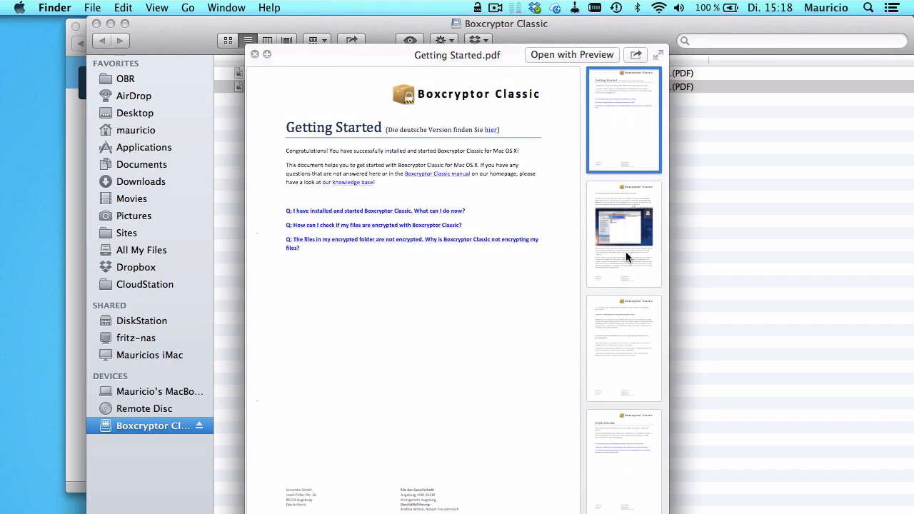
left_click(254, 55)
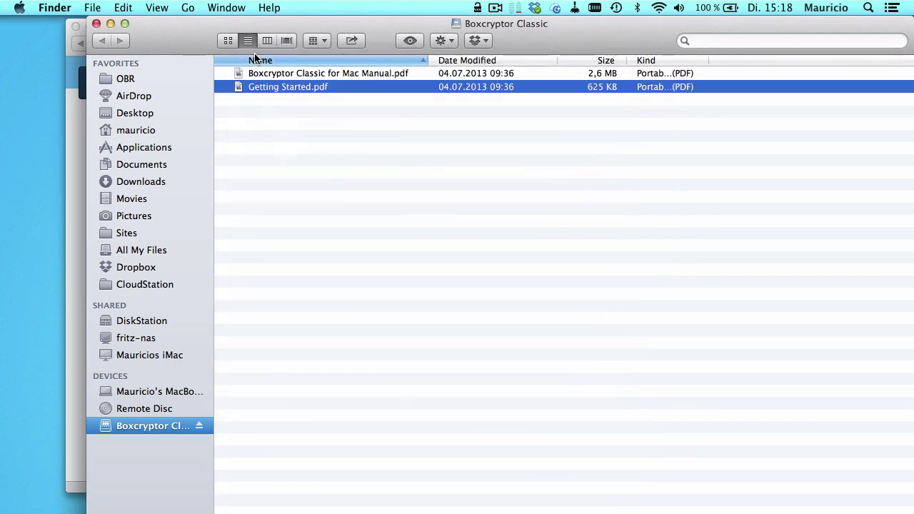
mouse_move(488, 46)
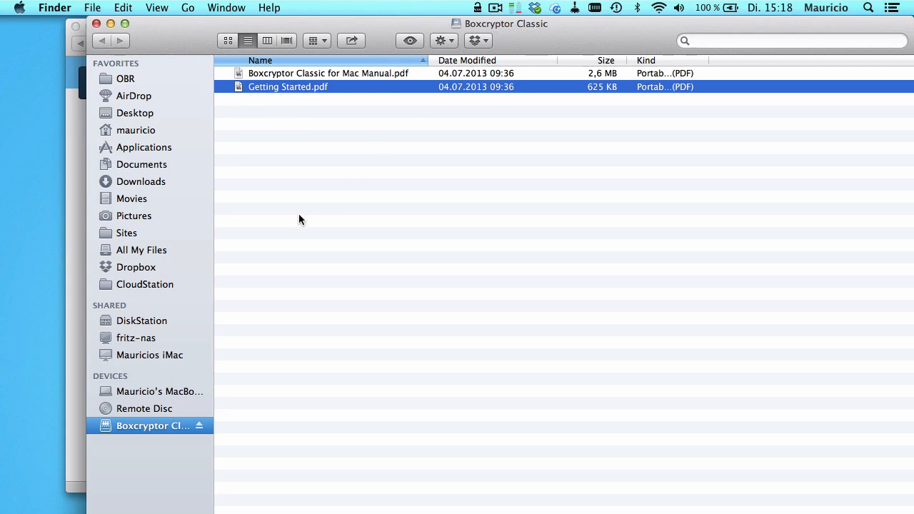
mouse_move(481, 30)
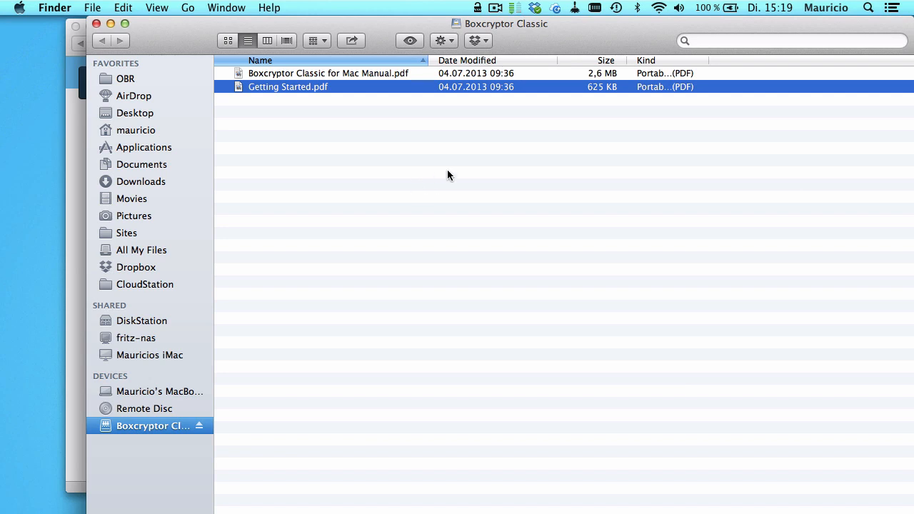
Show Boxcryptor Classic preferences with Important Files.bc in Dropbox as current folder, then start the new-folder assistant.
left_click(472, 9)
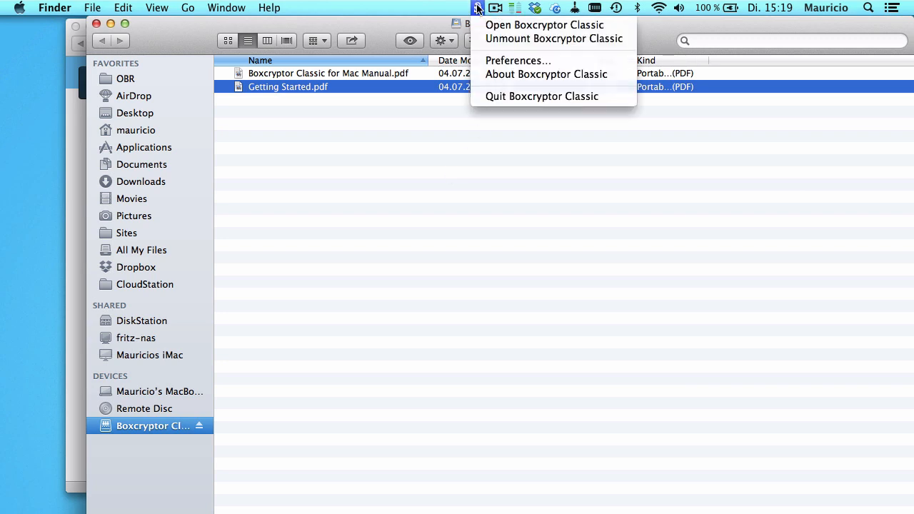
left_click(537, 26)
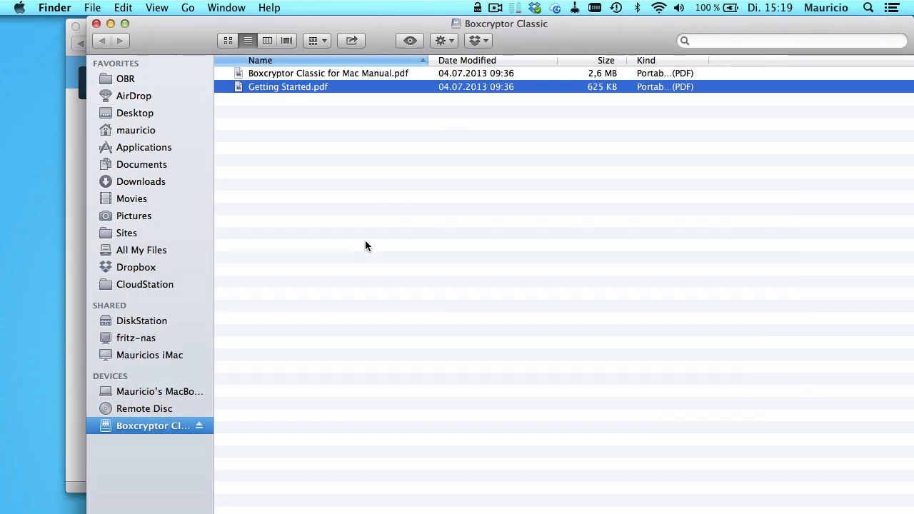
left_click(469, 9)
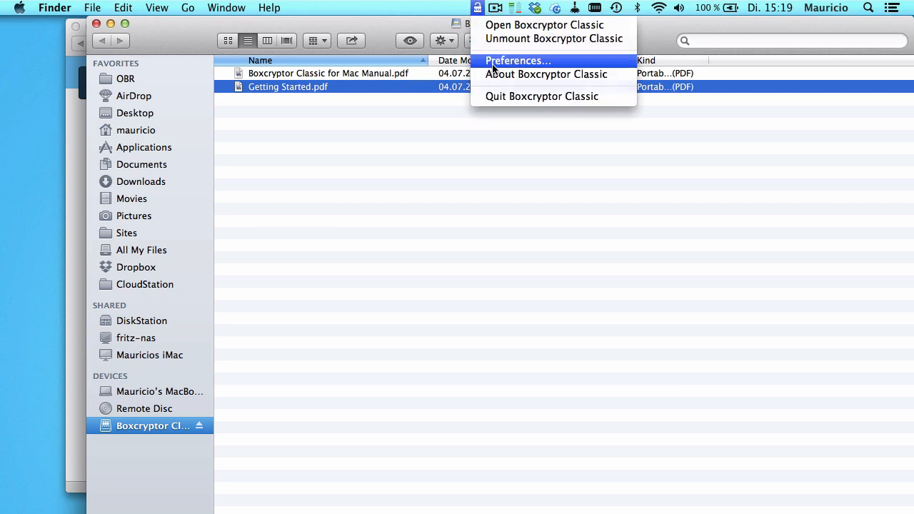
left_click(517, 60)
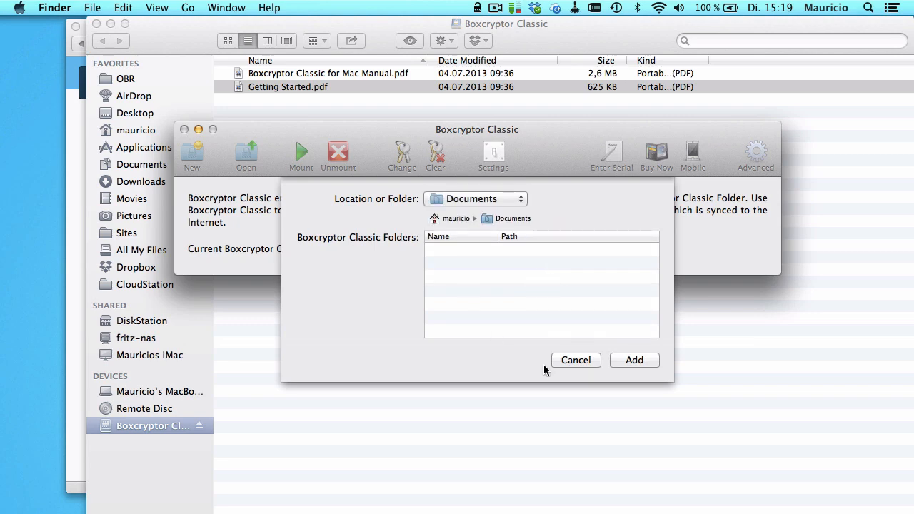
left_click(634, 360)
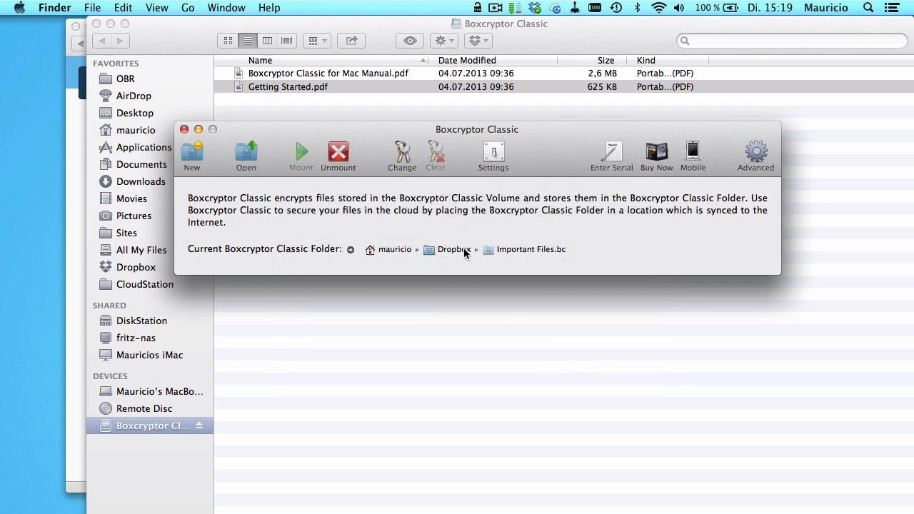
mouse_move(525, 257)
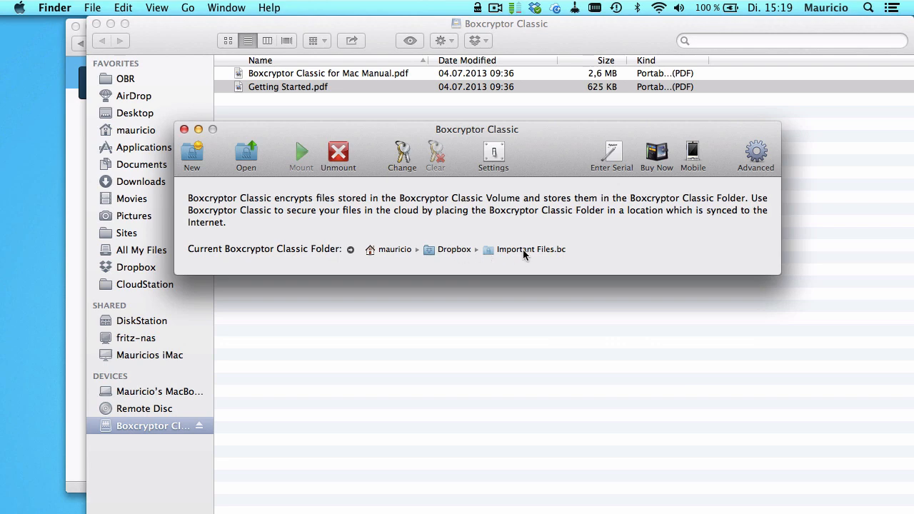
mouse_move(456, 257)
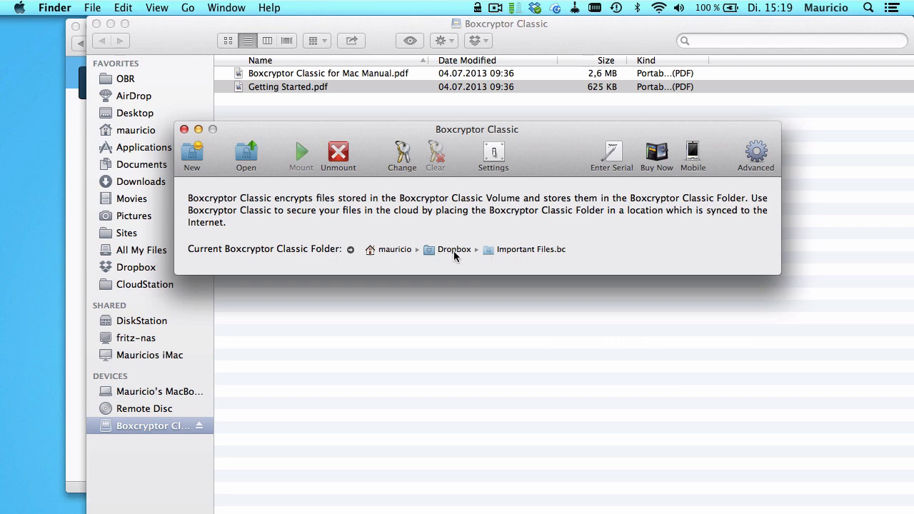
left_click(191, 150)
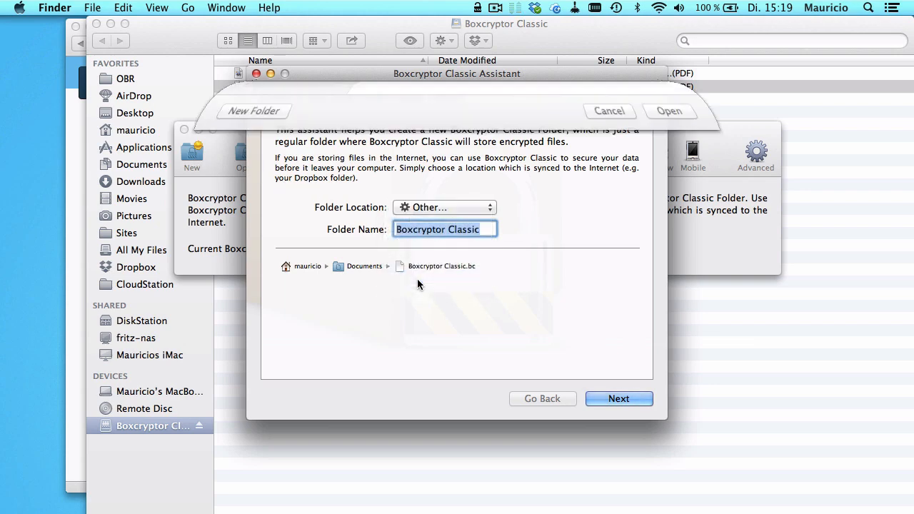
left_click(445, 208)
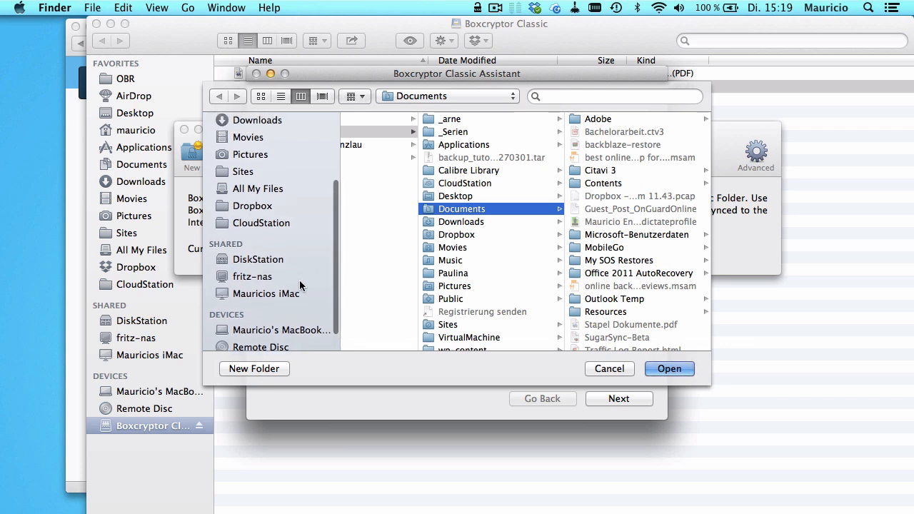
mouse_move(243, 254)
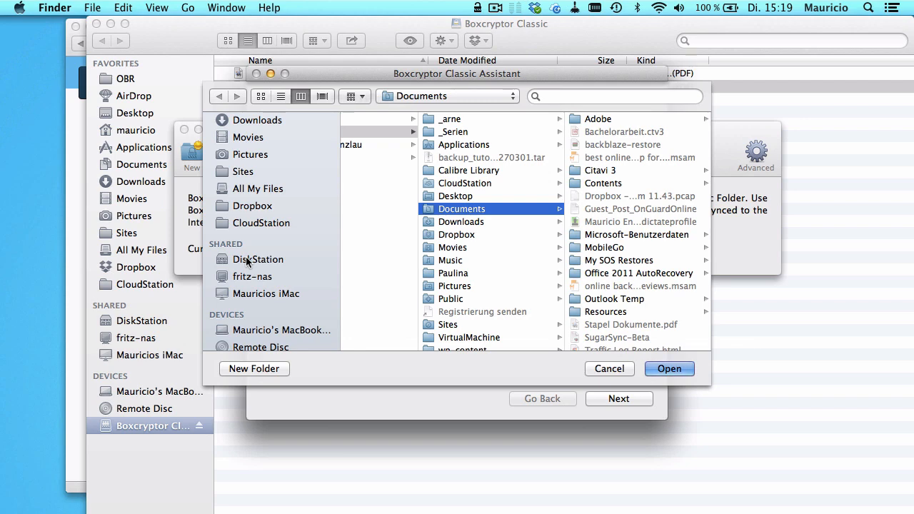
mouse_move(306, 294)
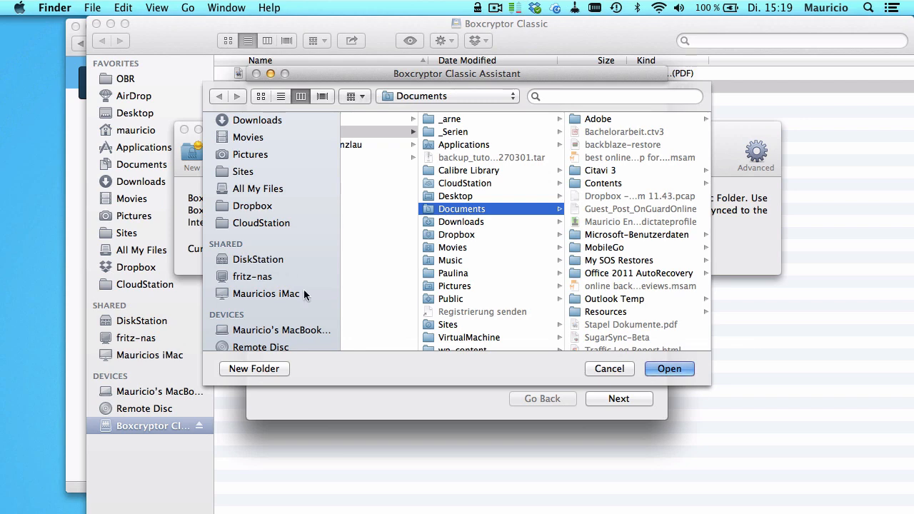
left_click(669, 368)
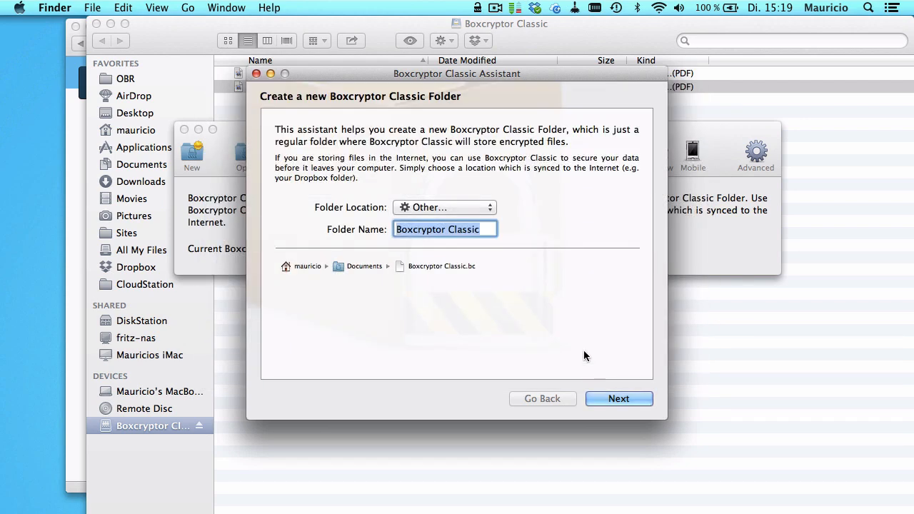
mouse_move(327, 117)
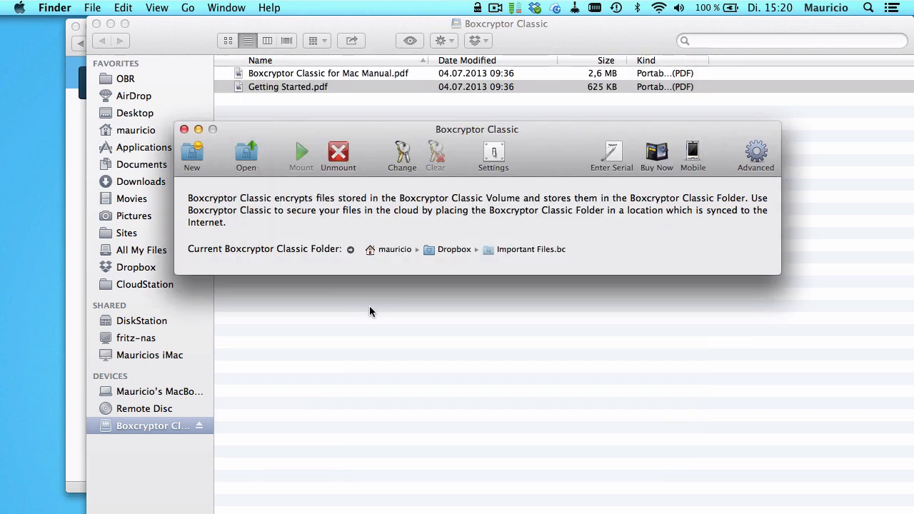
mouse_move(498, 108)
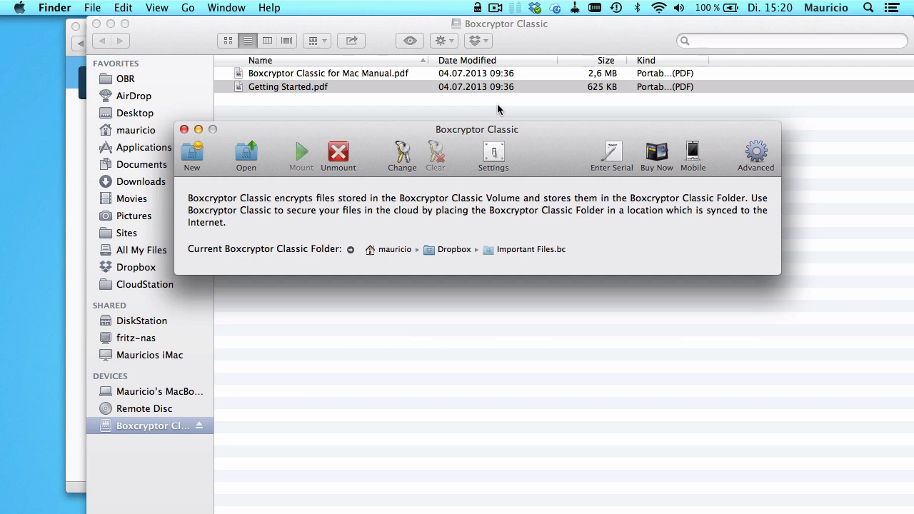
mouse_move(411, 139)
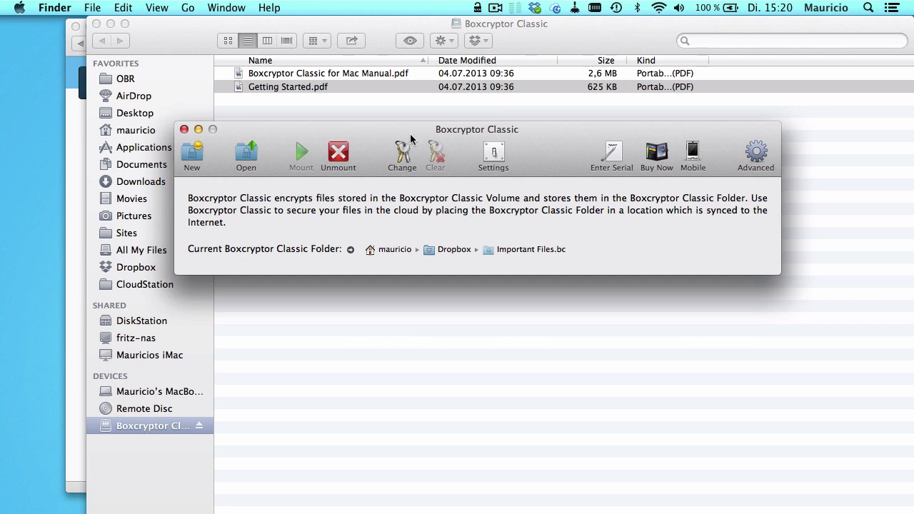
mouse_move(337, 151)
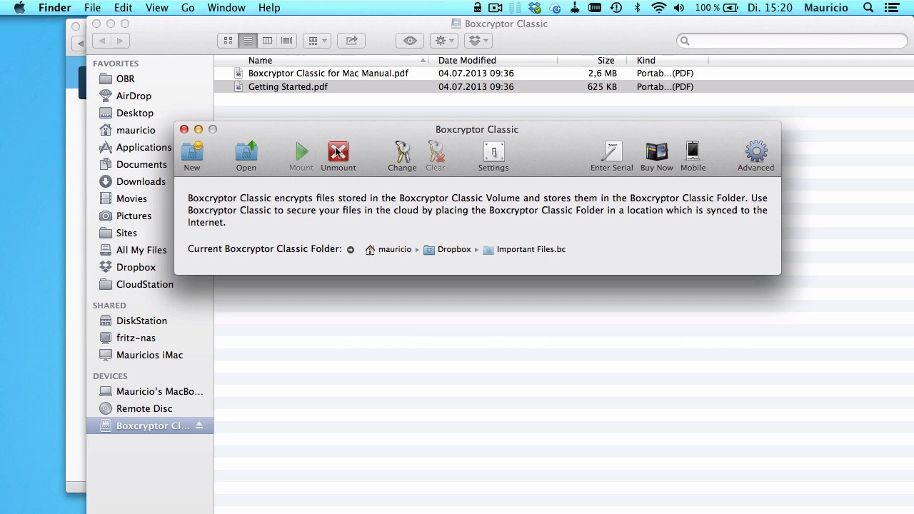
mouse_move(409, 156)
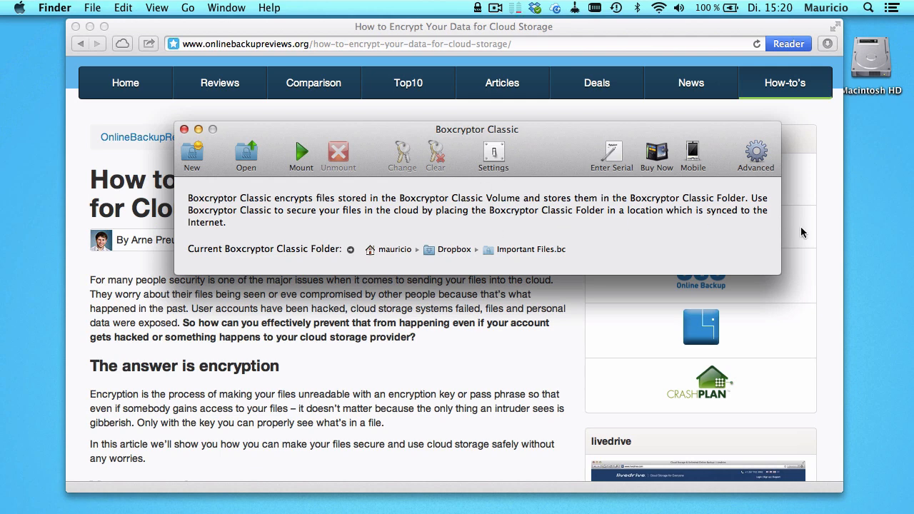
mouse_move(466, 37)
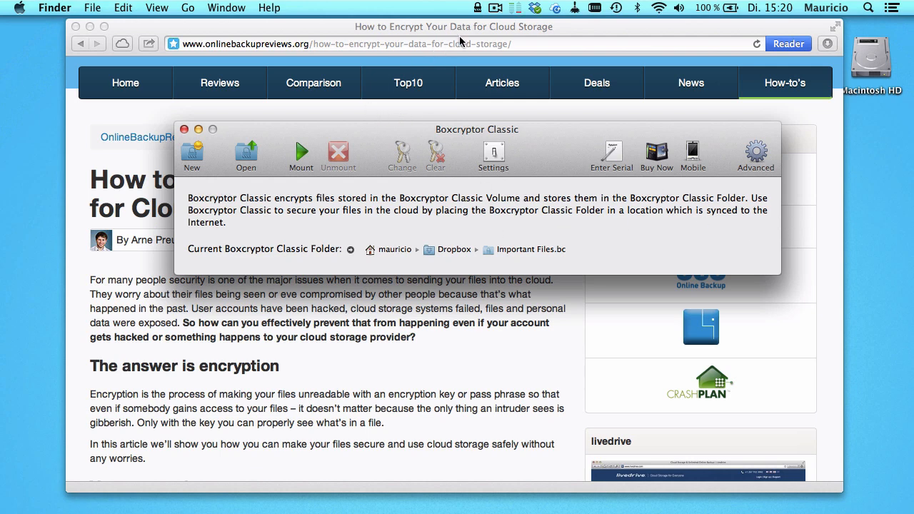
Unmount the encrypted volume from the Boxcryptor Classic menu bar item.
left_click(475, 9)
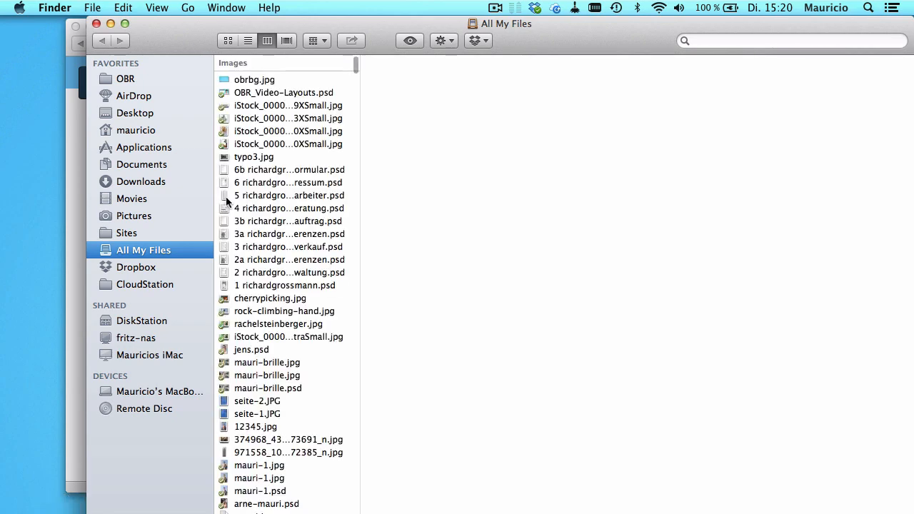
mouse_move(140, 268)
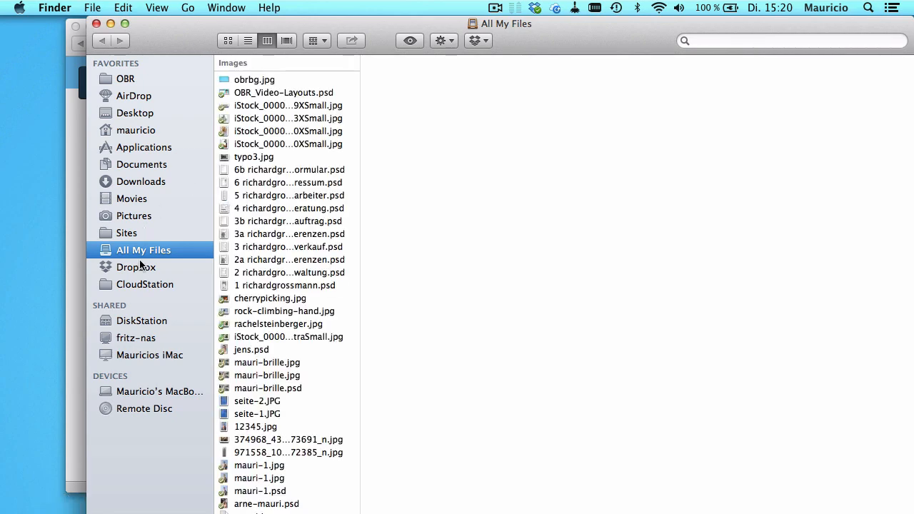
Open Important Files.bc from the Dropbox folder in Finder, bringing up the password prompt.
left_click(138, 267)
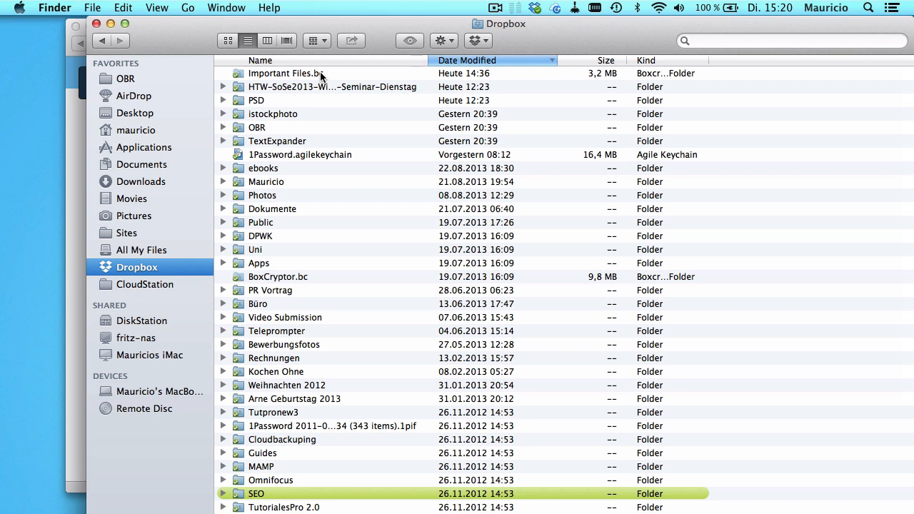
double_click(288, 73)
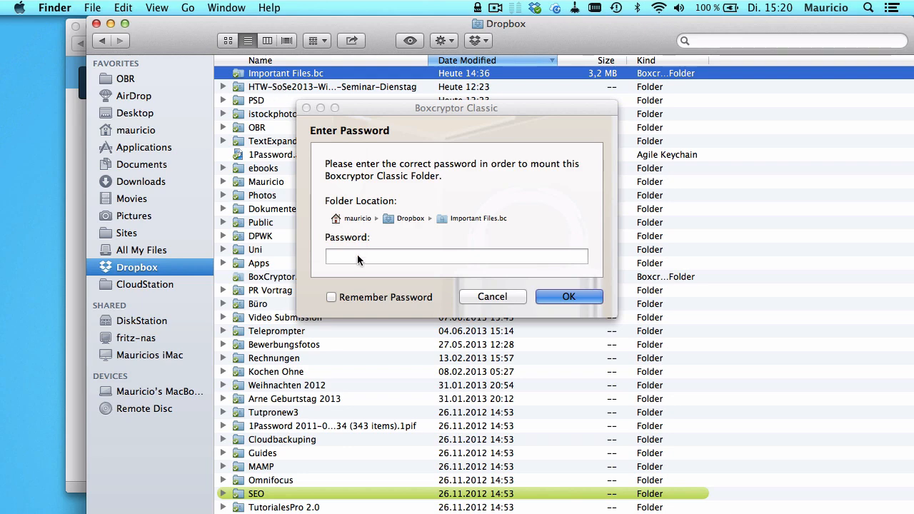
Enter the password for Important Files.bc and confirm to mount the encrypted volume.
type("••••••")
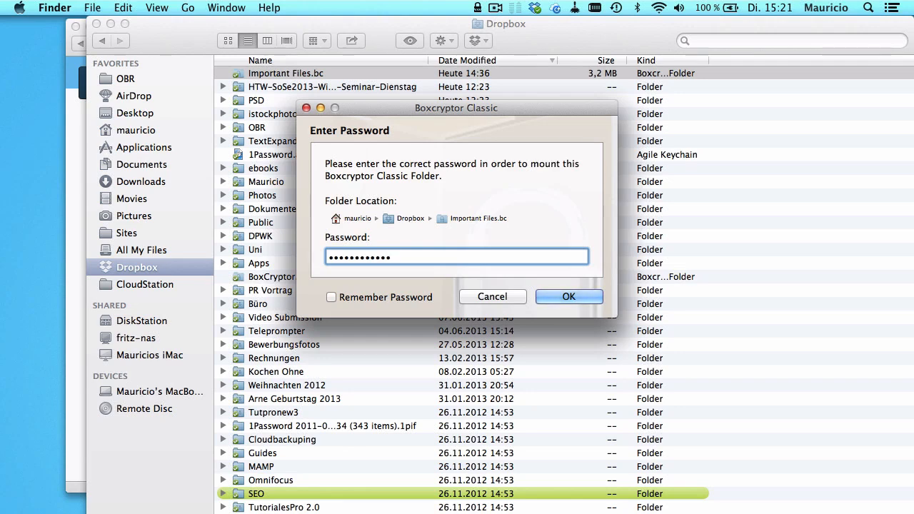
type("•")
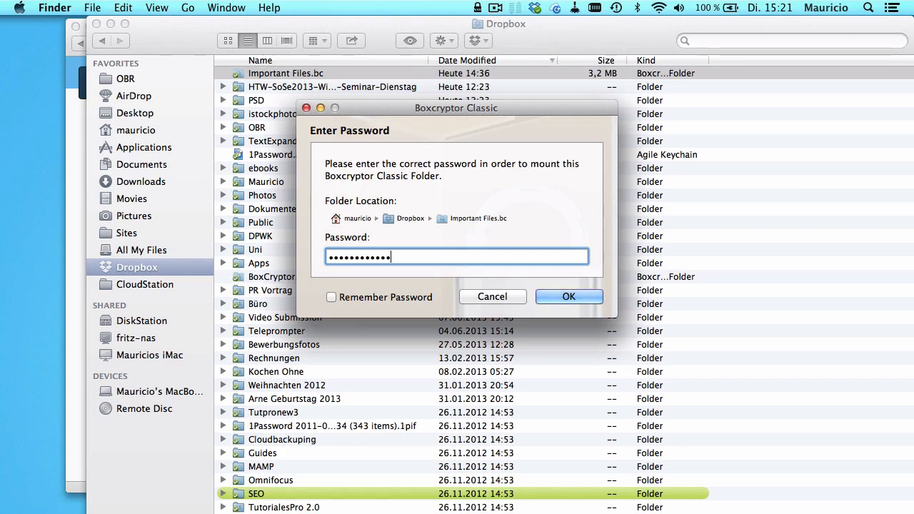
left_click(569, 296)
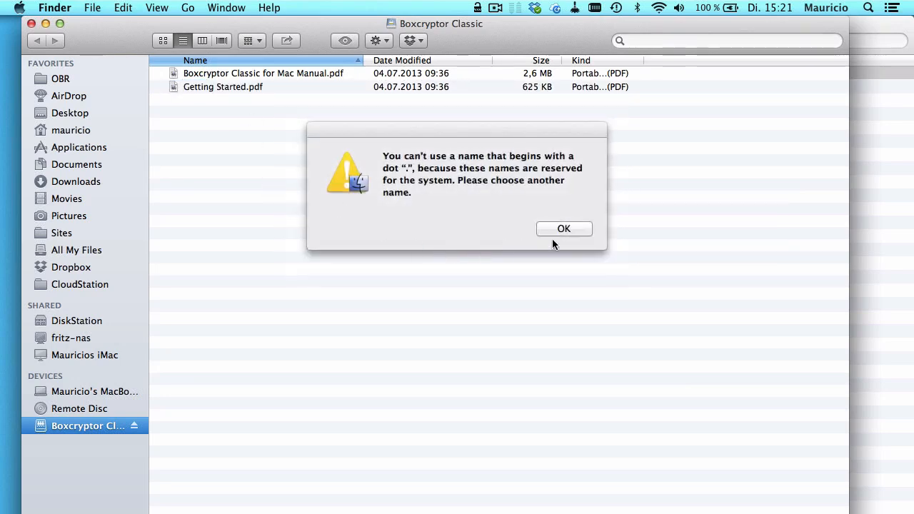
Dismiss the dot-name warning, close the Getting Started.pdf preview and switch to Safari.
left_click(563, 229)
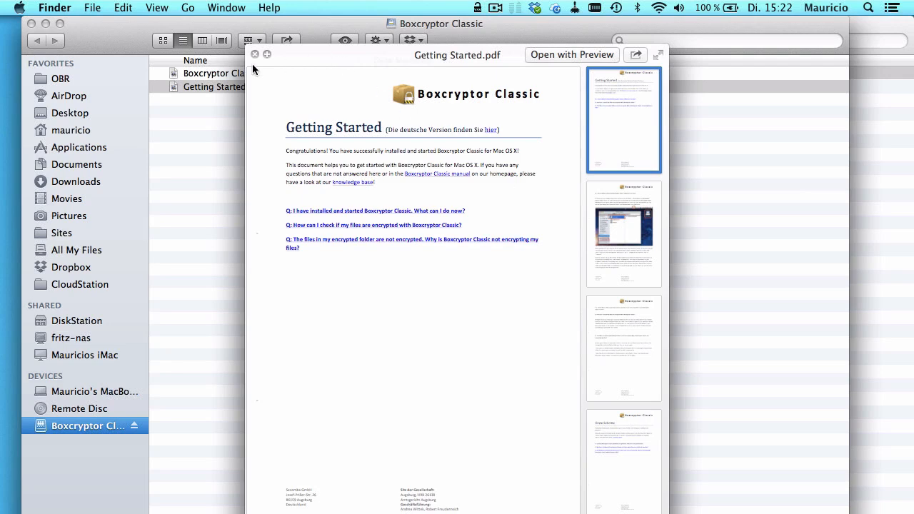
left_click(255, 54)
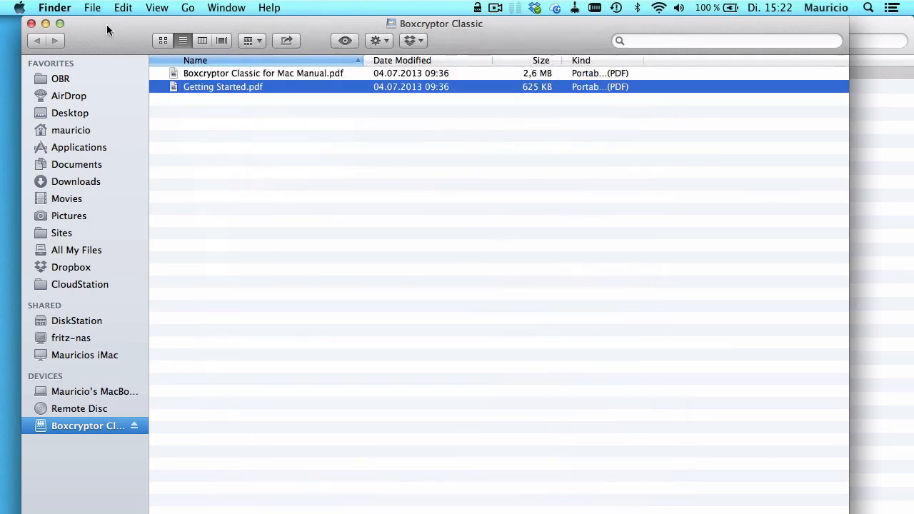
left_click(72, 267)
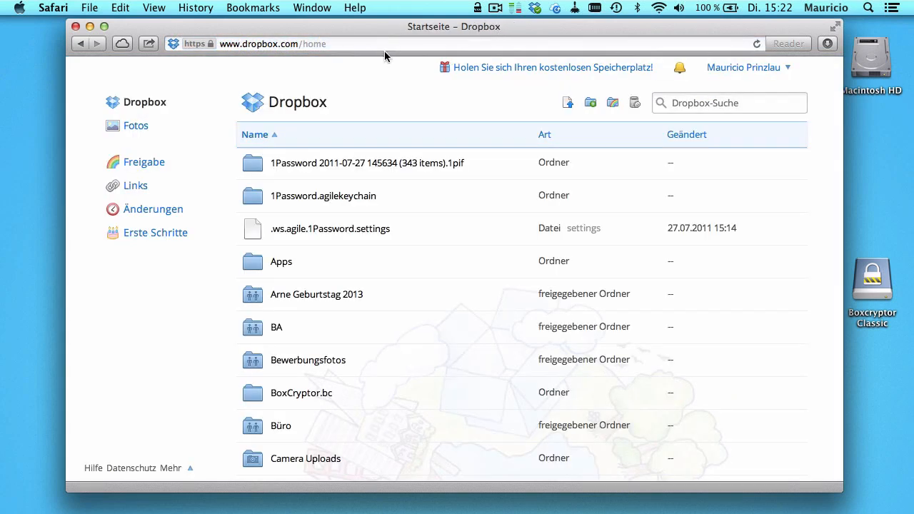
mouse_move(368, 103)
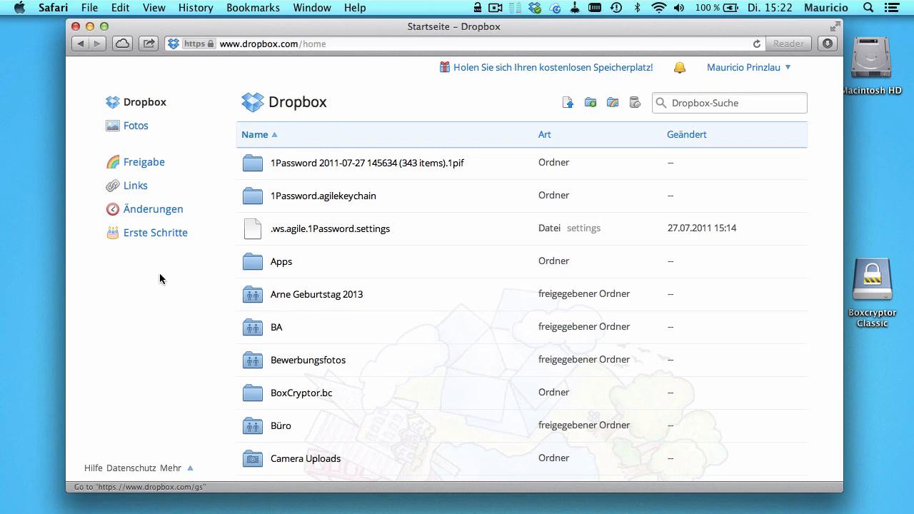
Scroll the Dropbox home file list down to the Important Files.bc folder.
scroll("down", 3)
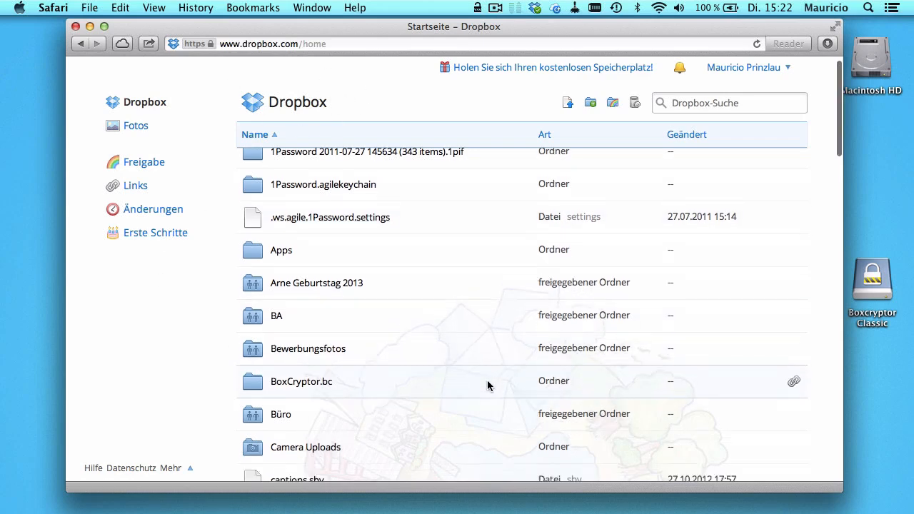
scroll("down", 3)
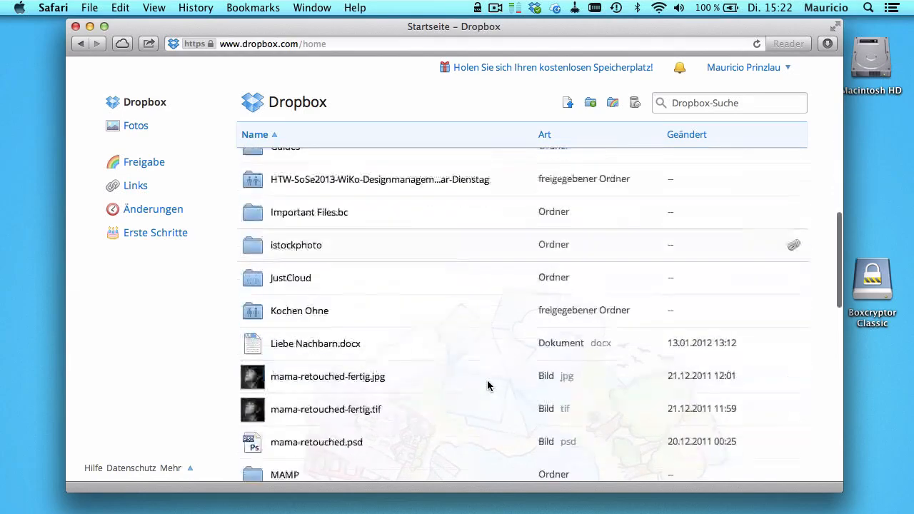
scroll("down", 3)
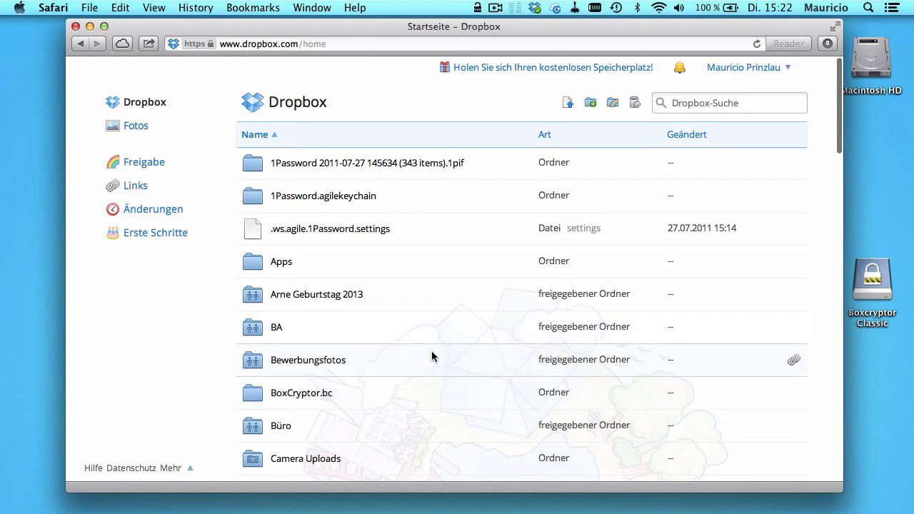
mouse_move(445, 360)
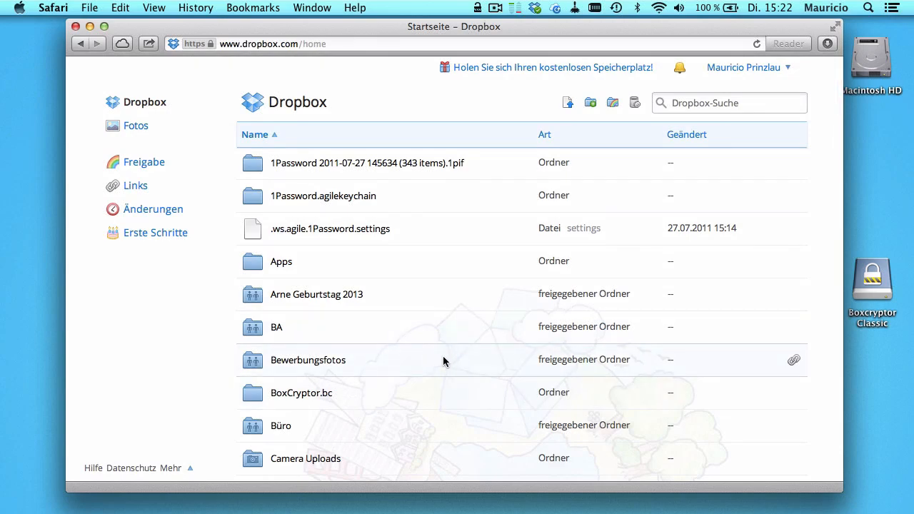
scroll("down", 3)
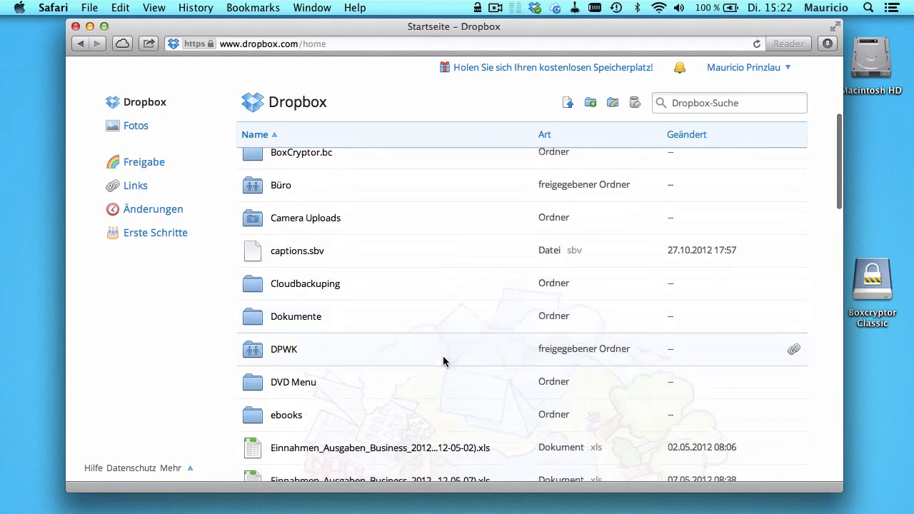
scroll("down", 3)
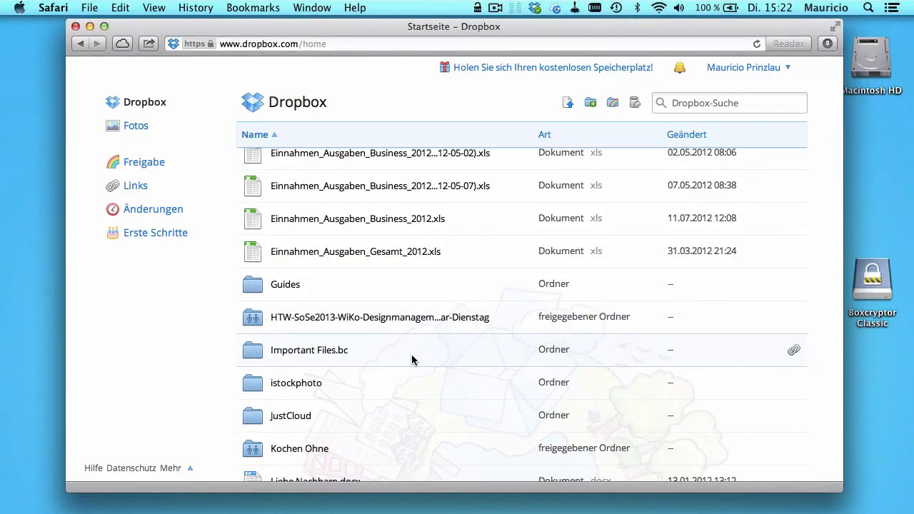
Open Important Files.bc on Dropbox.com and preview Boxcryptor Classic for Mac Manual.pdf, which shows as corrupted.
double_click(309, 350)
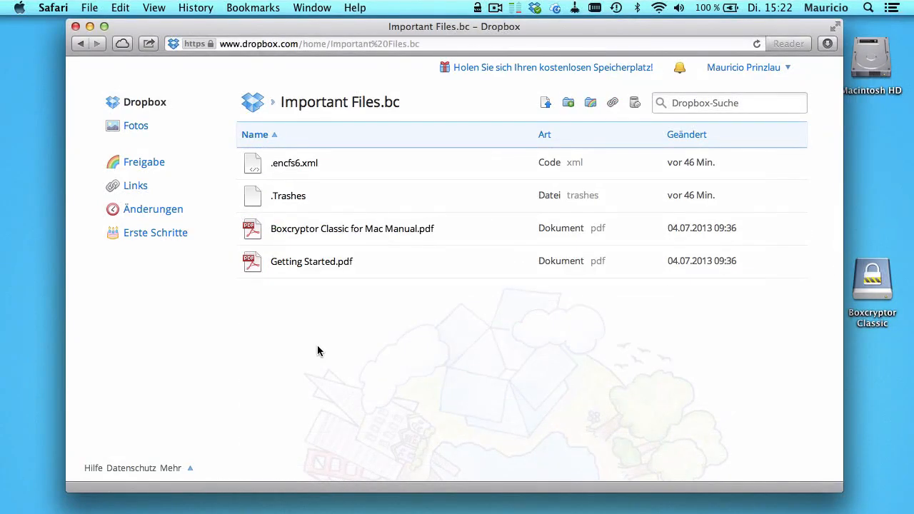
mouse_move(394, 223)
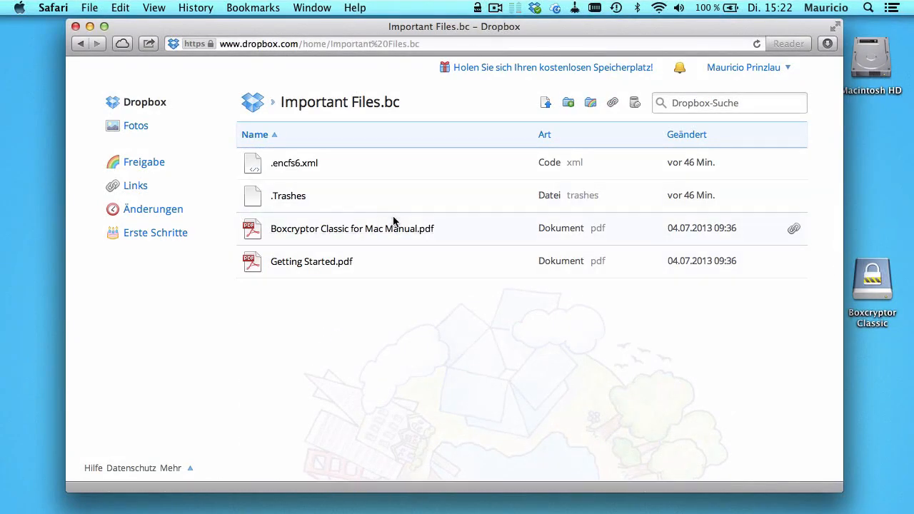
mouse_move(417, 240)
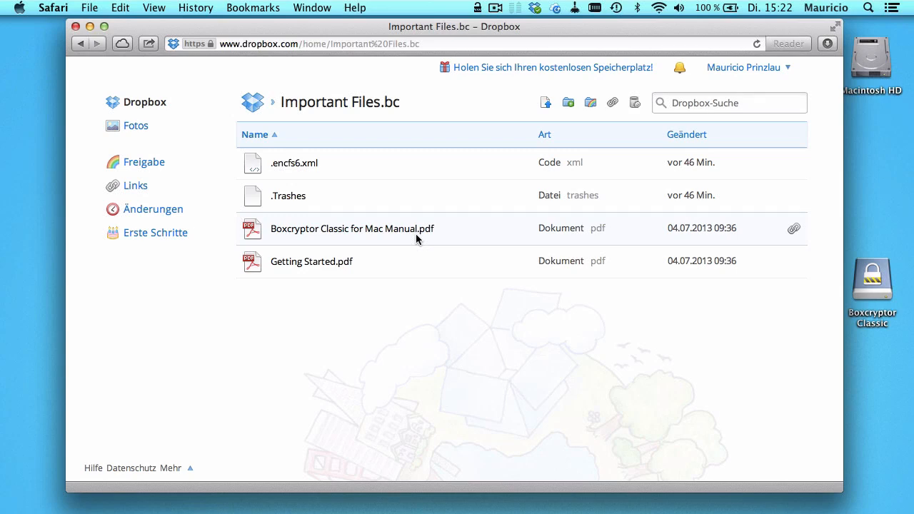
left_click(351, 228)
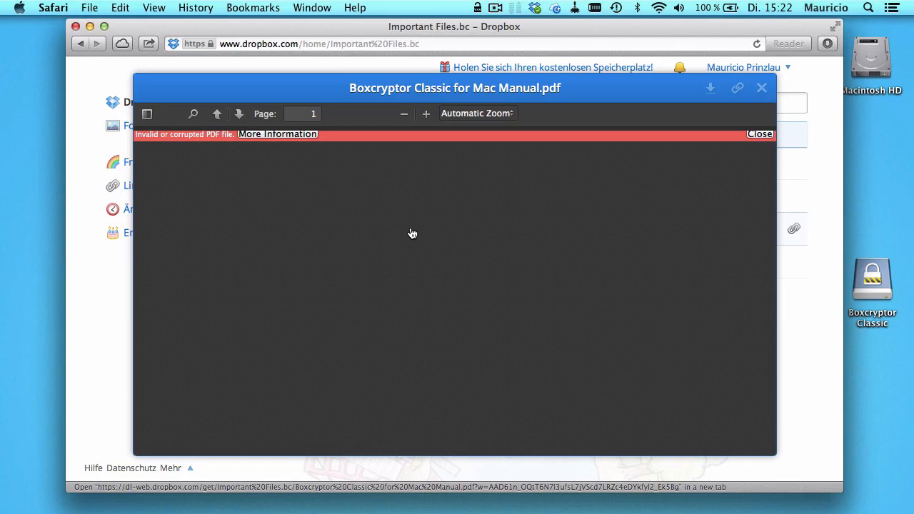
mouse_move(755, 163)
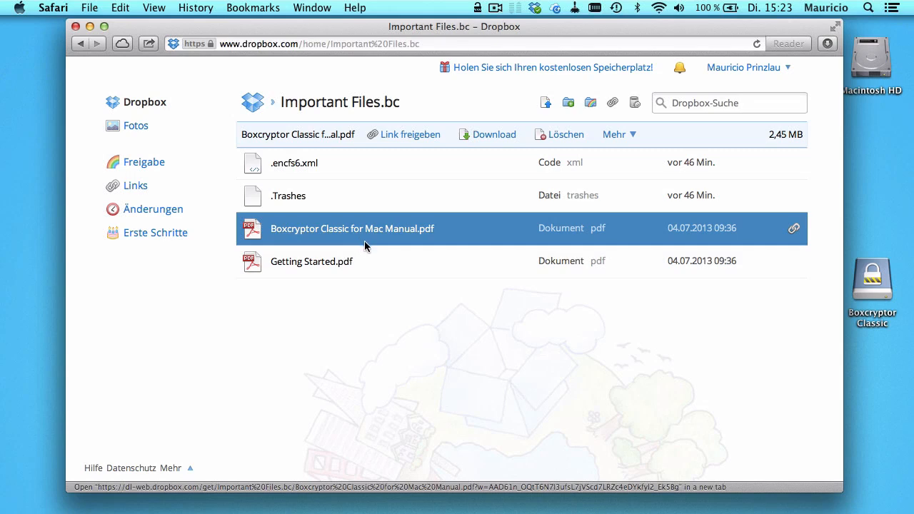
mouse_move(377, 245)
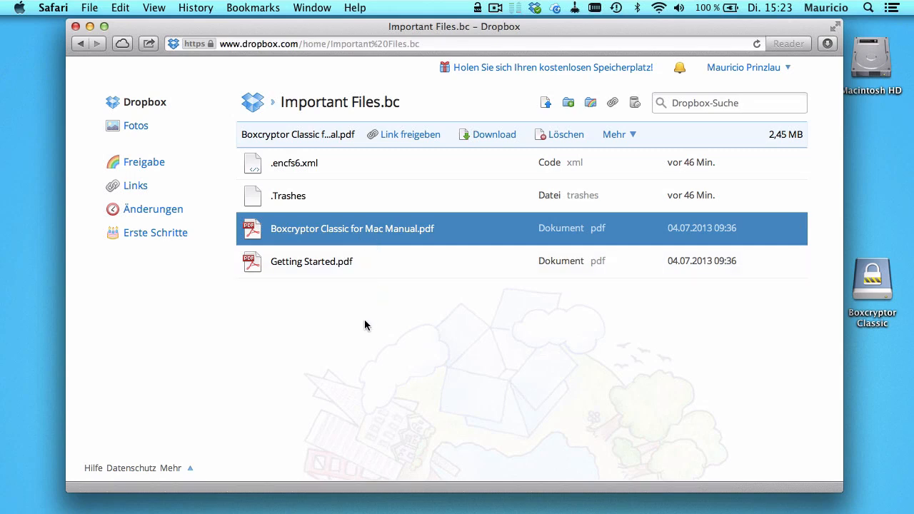
mouse_move(298, 242)
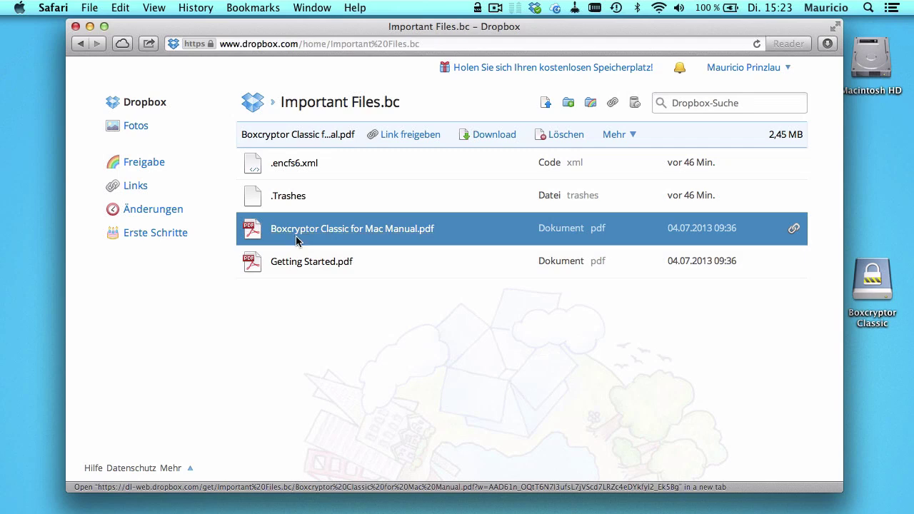
mouse_move(322, 242)
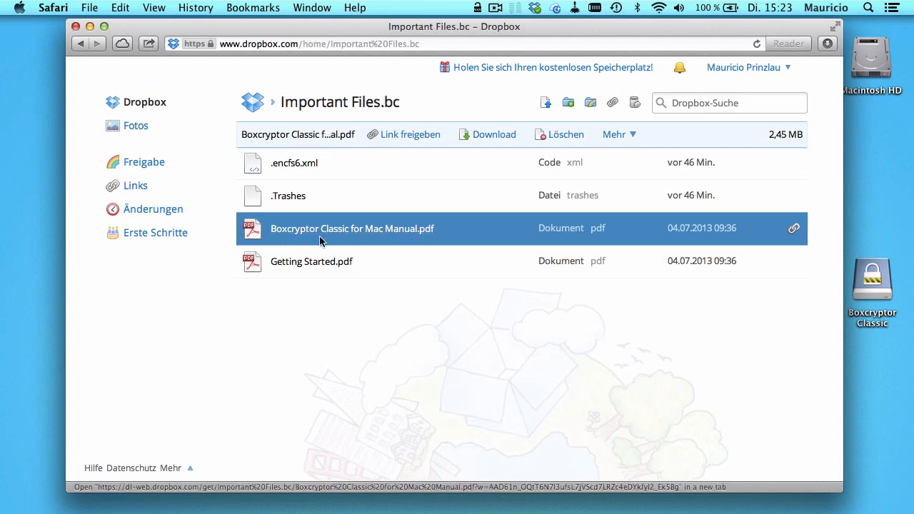
mouse_move(383, 228)
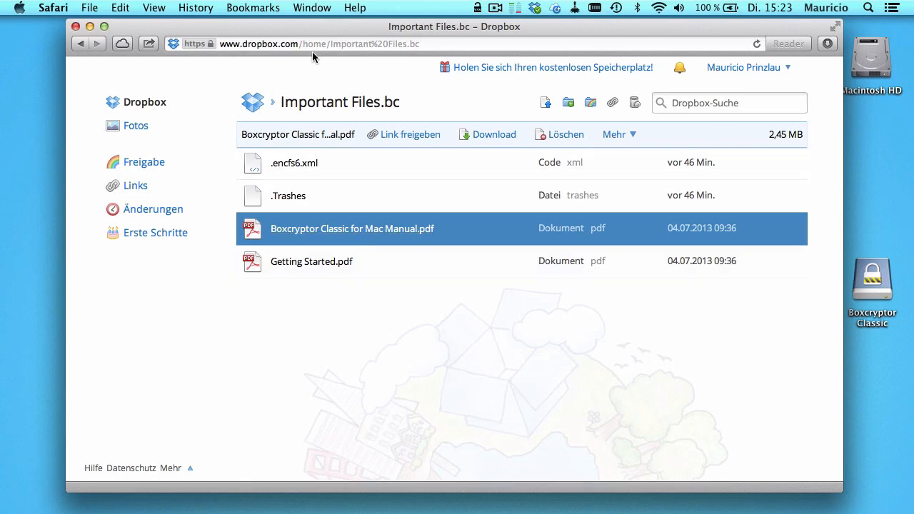
mouse_move(265, 68)
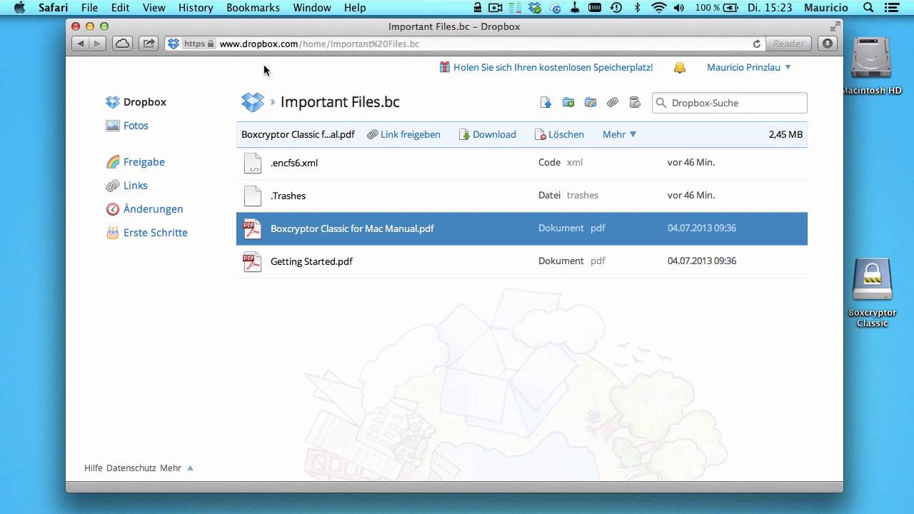
left_click(298, 43)
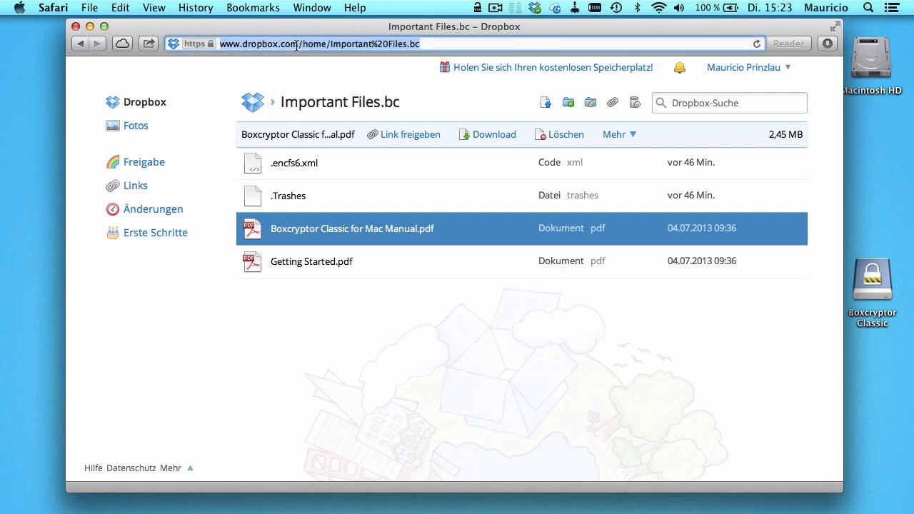
type("o")
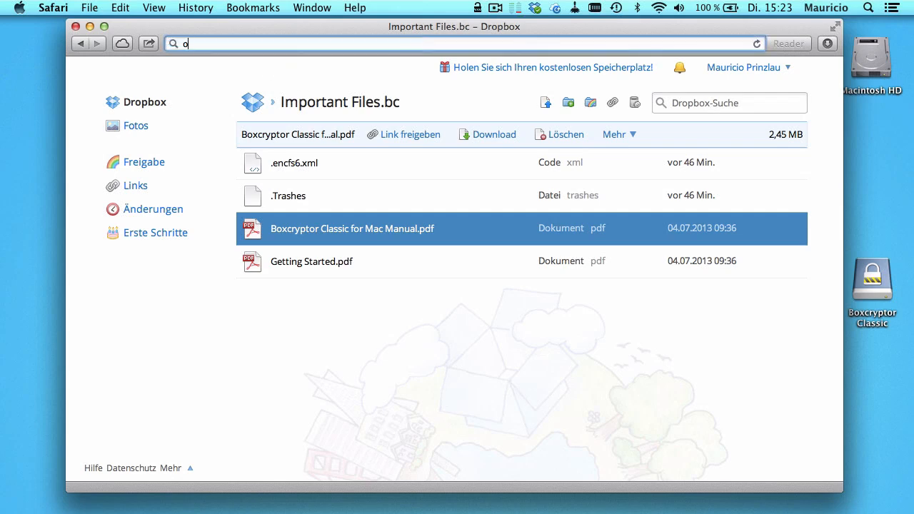
type("www.onlinebackupreviews.org/comparison/")
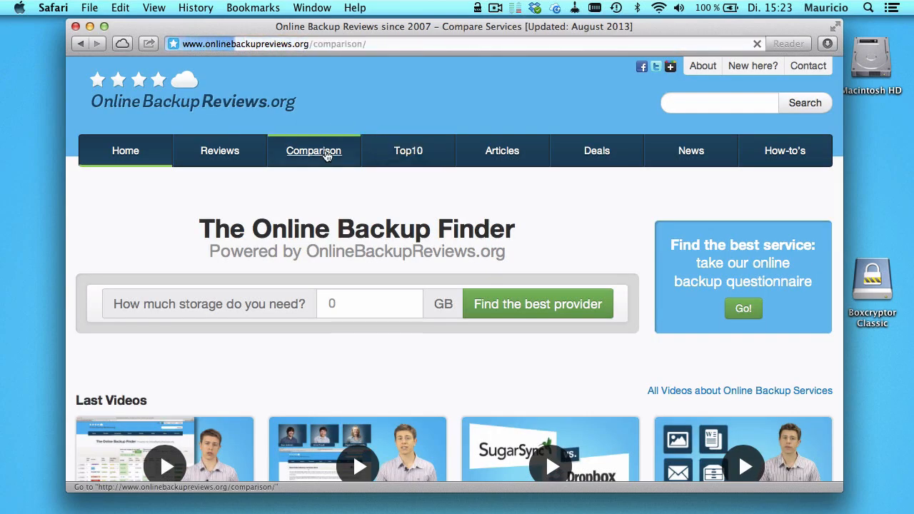
left_click(314, 152)
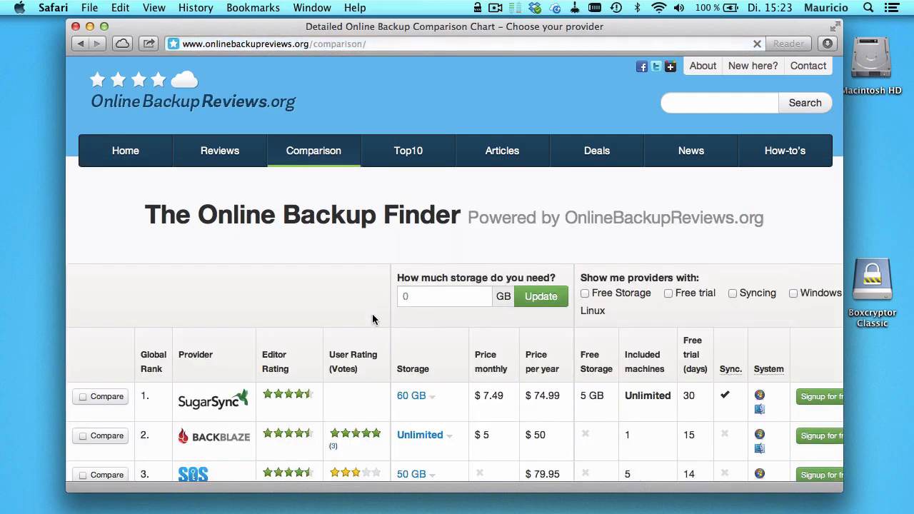
scroll("down", 3)
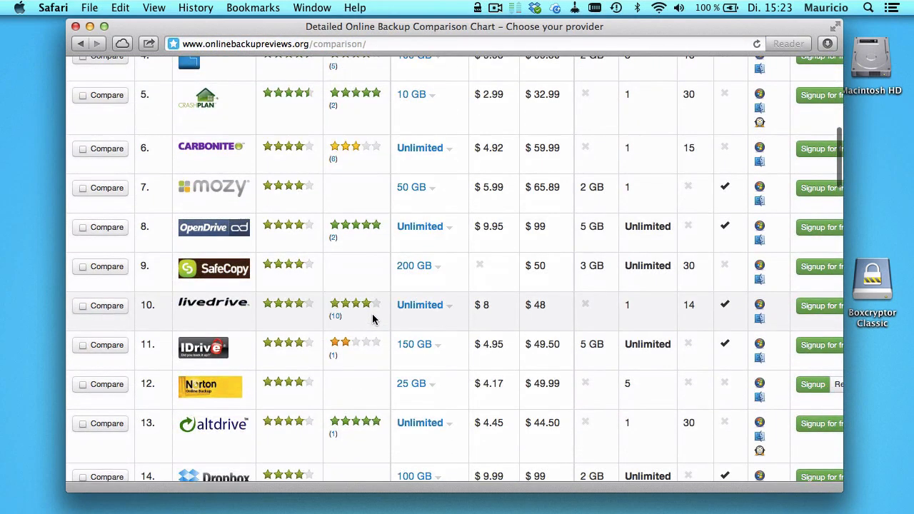